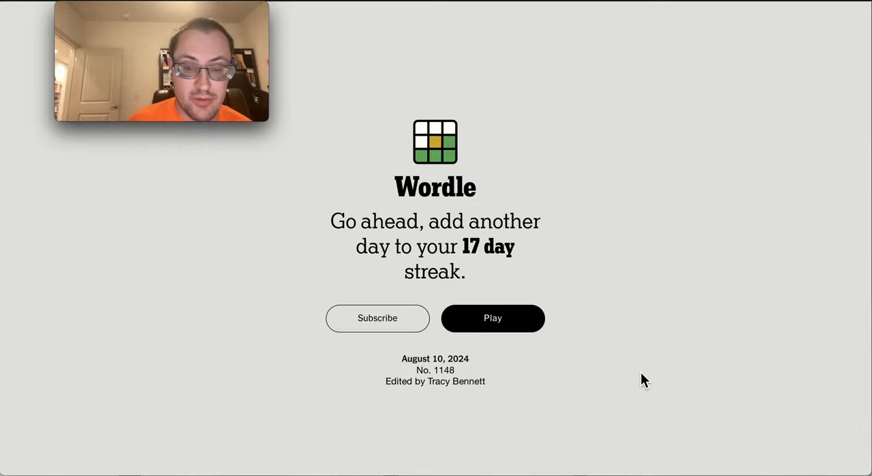
pyautogui.moveTo(531, 360)
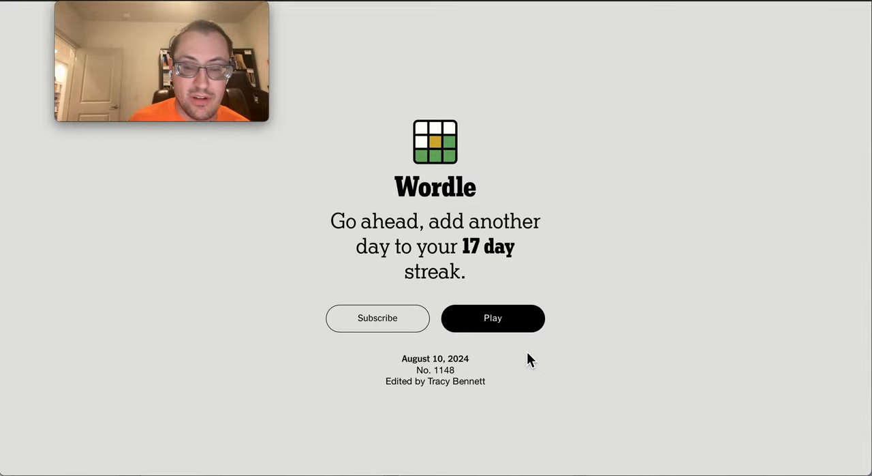
# - Start today's Wordle puzzle and begin entering UPPER as the first guess
pyautogui.click(493, 318)
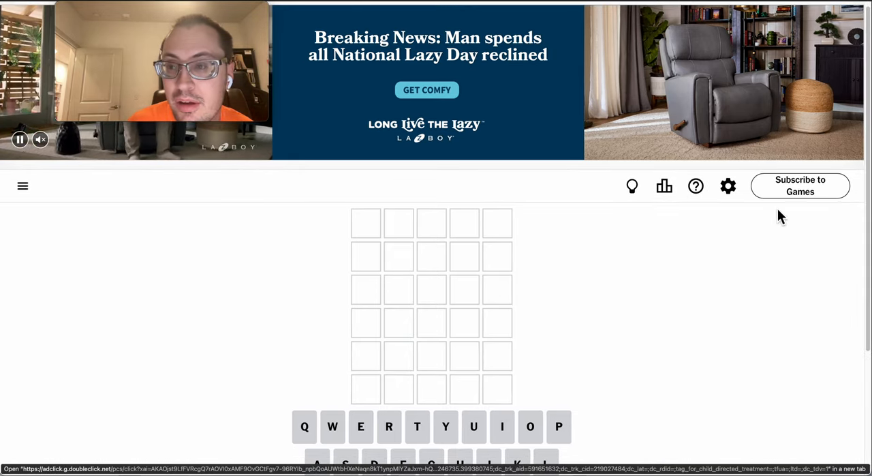
pyautogui.scroll(-3)
pyautogui.write('PPER')
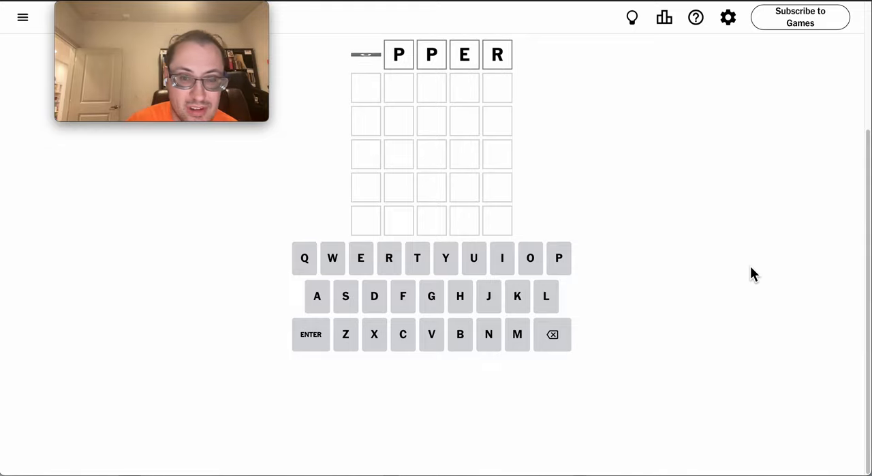
# - Enter DEBIT as the second guess, revealing E and I correct and D misplaced
pyautogui.click(311, 333)
pyautogui.write('DEBIT')
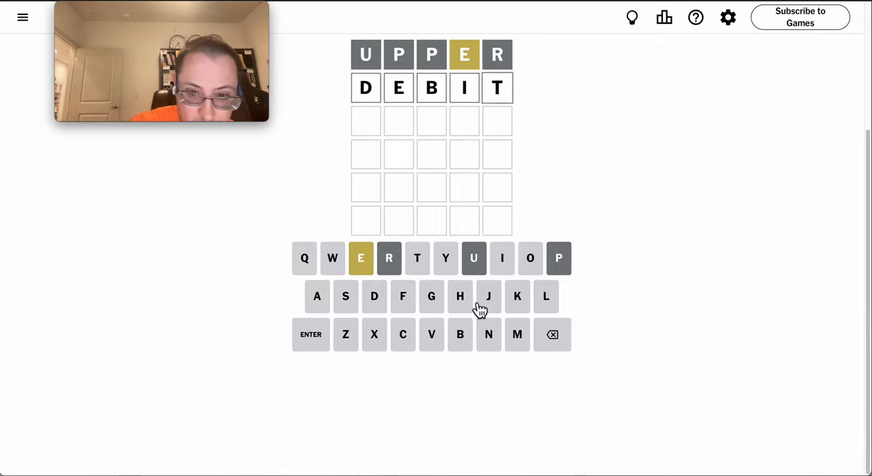
pyautogui.click(310, 334)
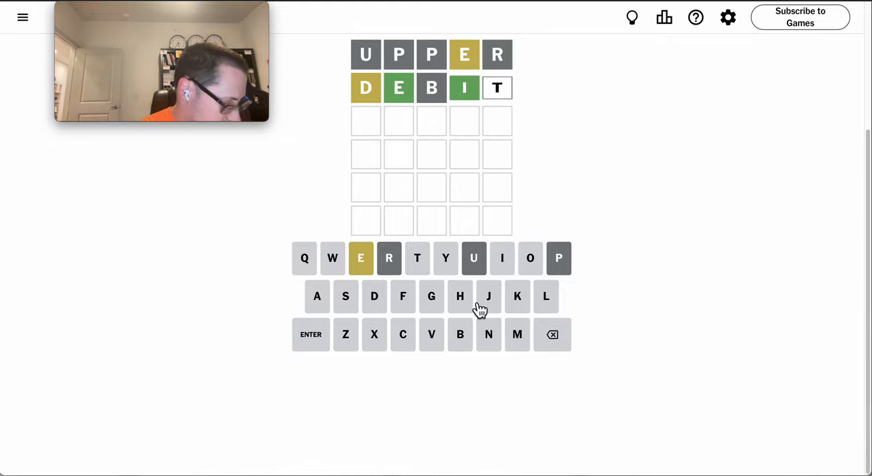